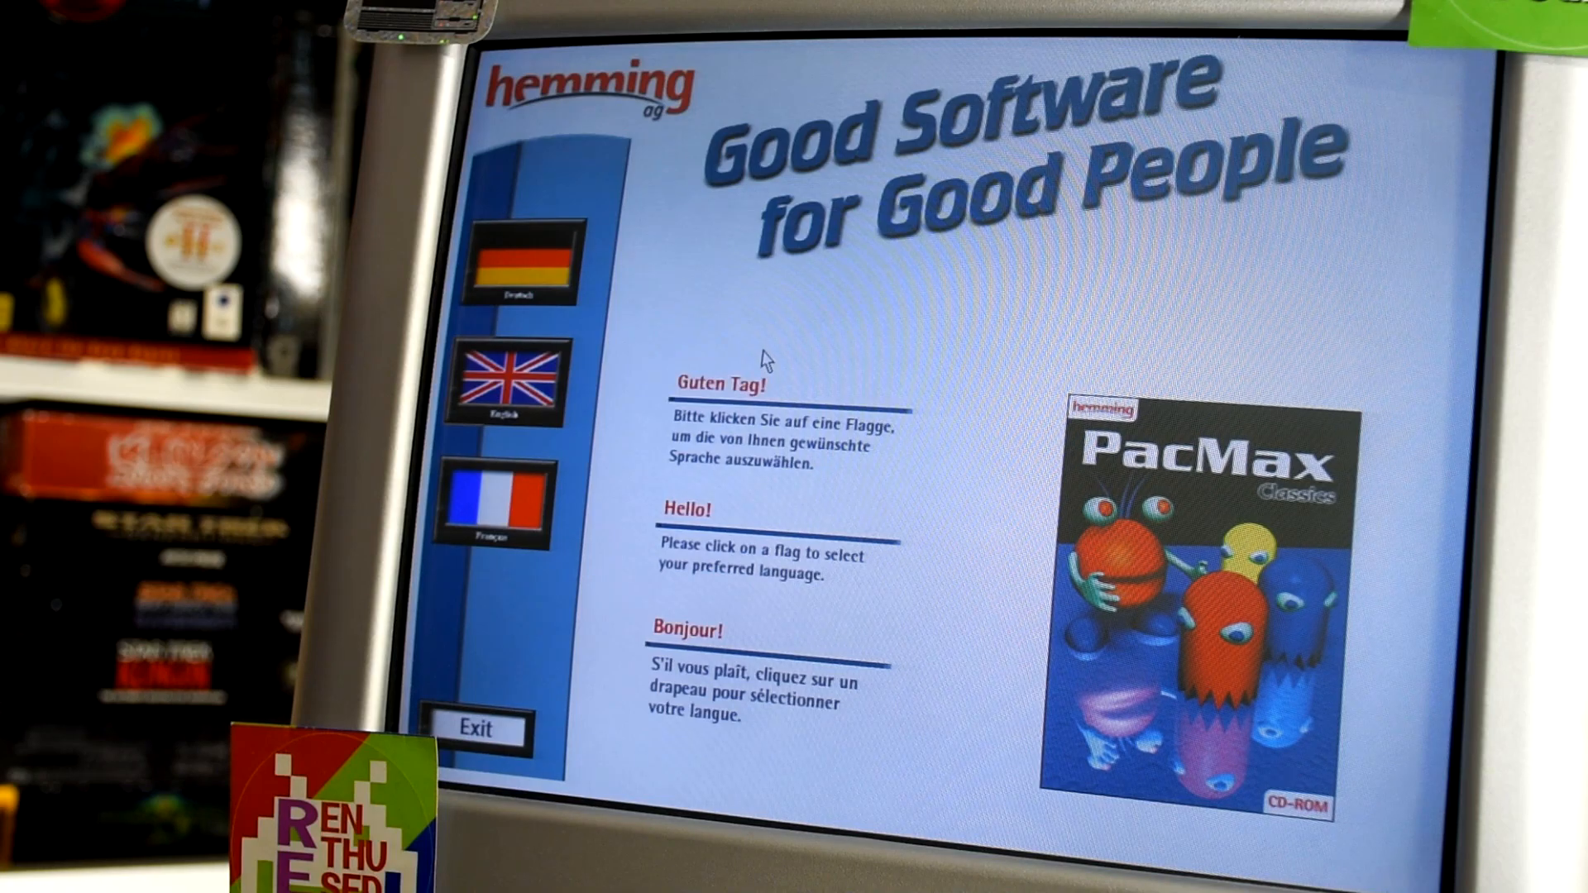
Switch the launcher to English and preview the first game, Crazy Maze, J-Man, PacWorld and the last game
{"action": "left_click", "coordinate": [511, 383]}
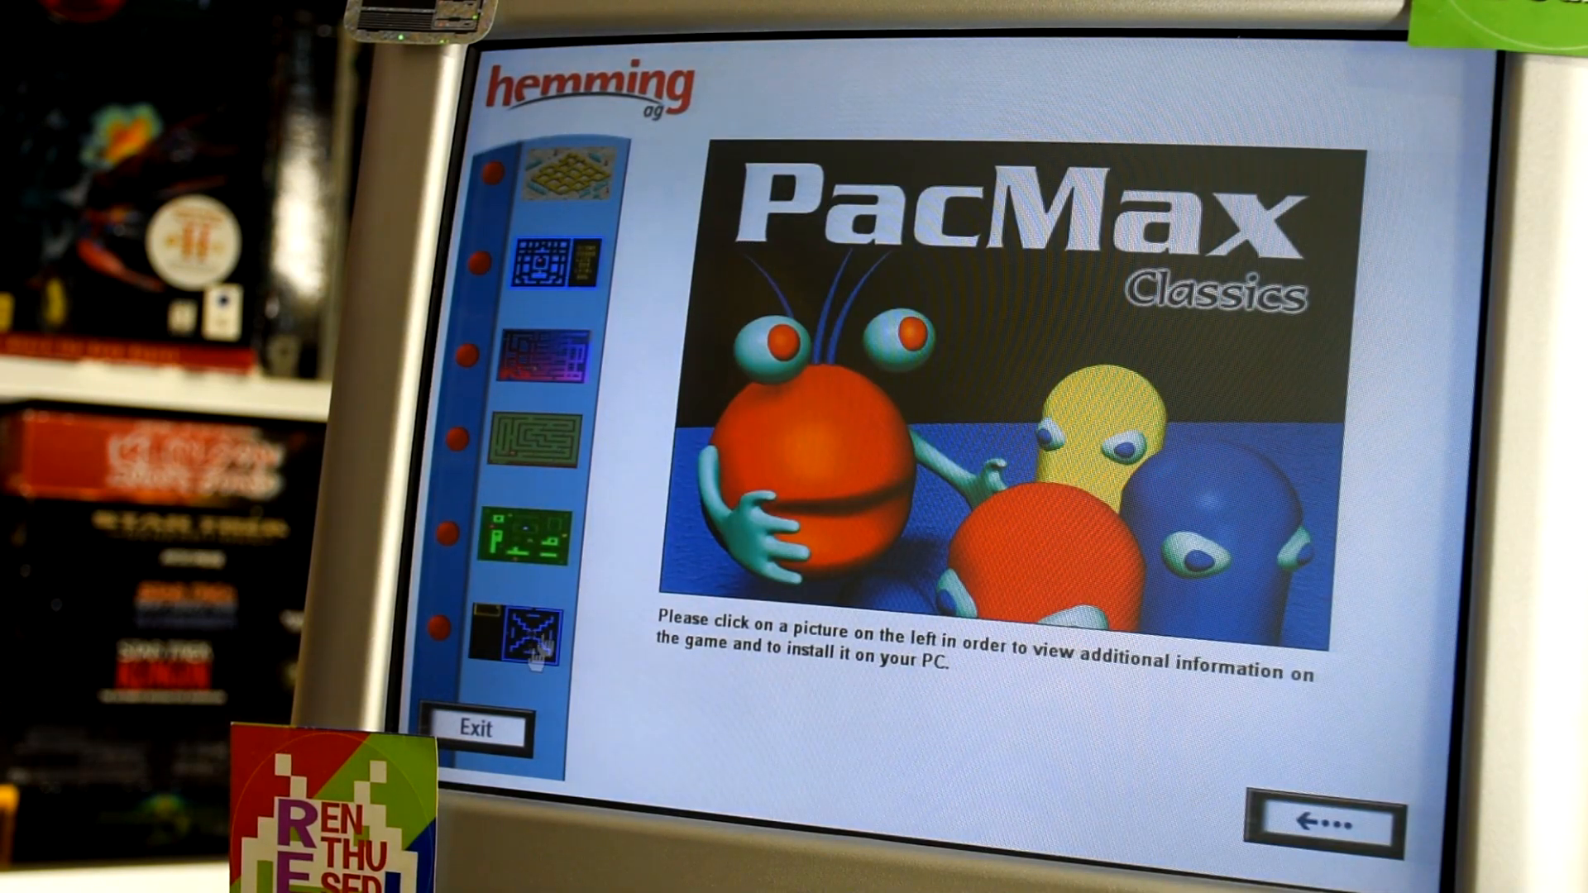
{"action": "left_click", "coordinate": [567, 170]}
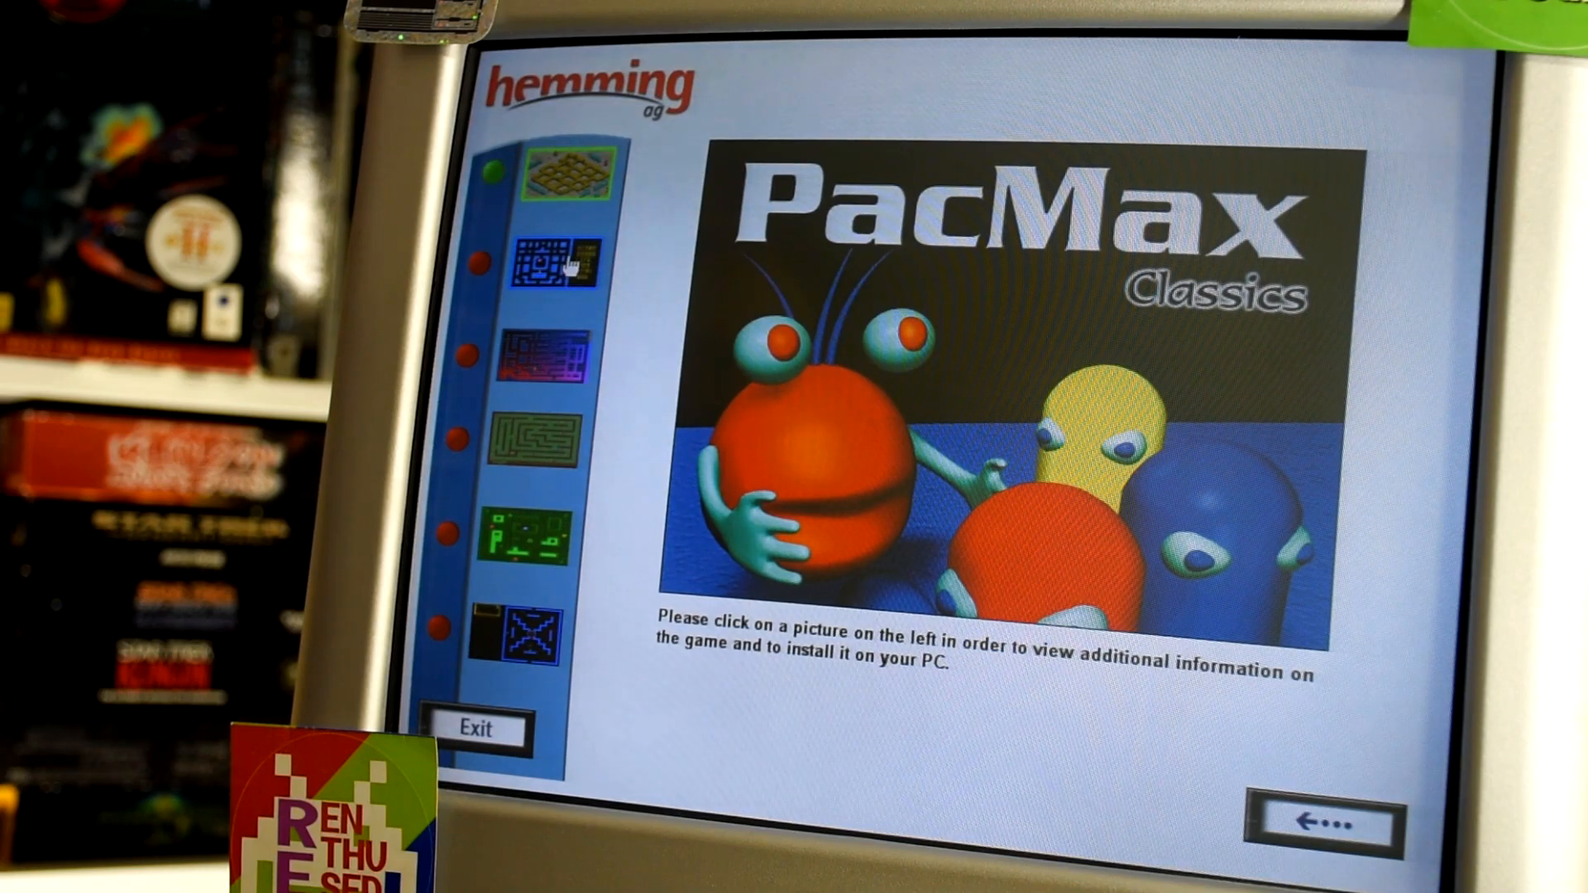
{"action": "left_click", "coordinate": [564, 258]}
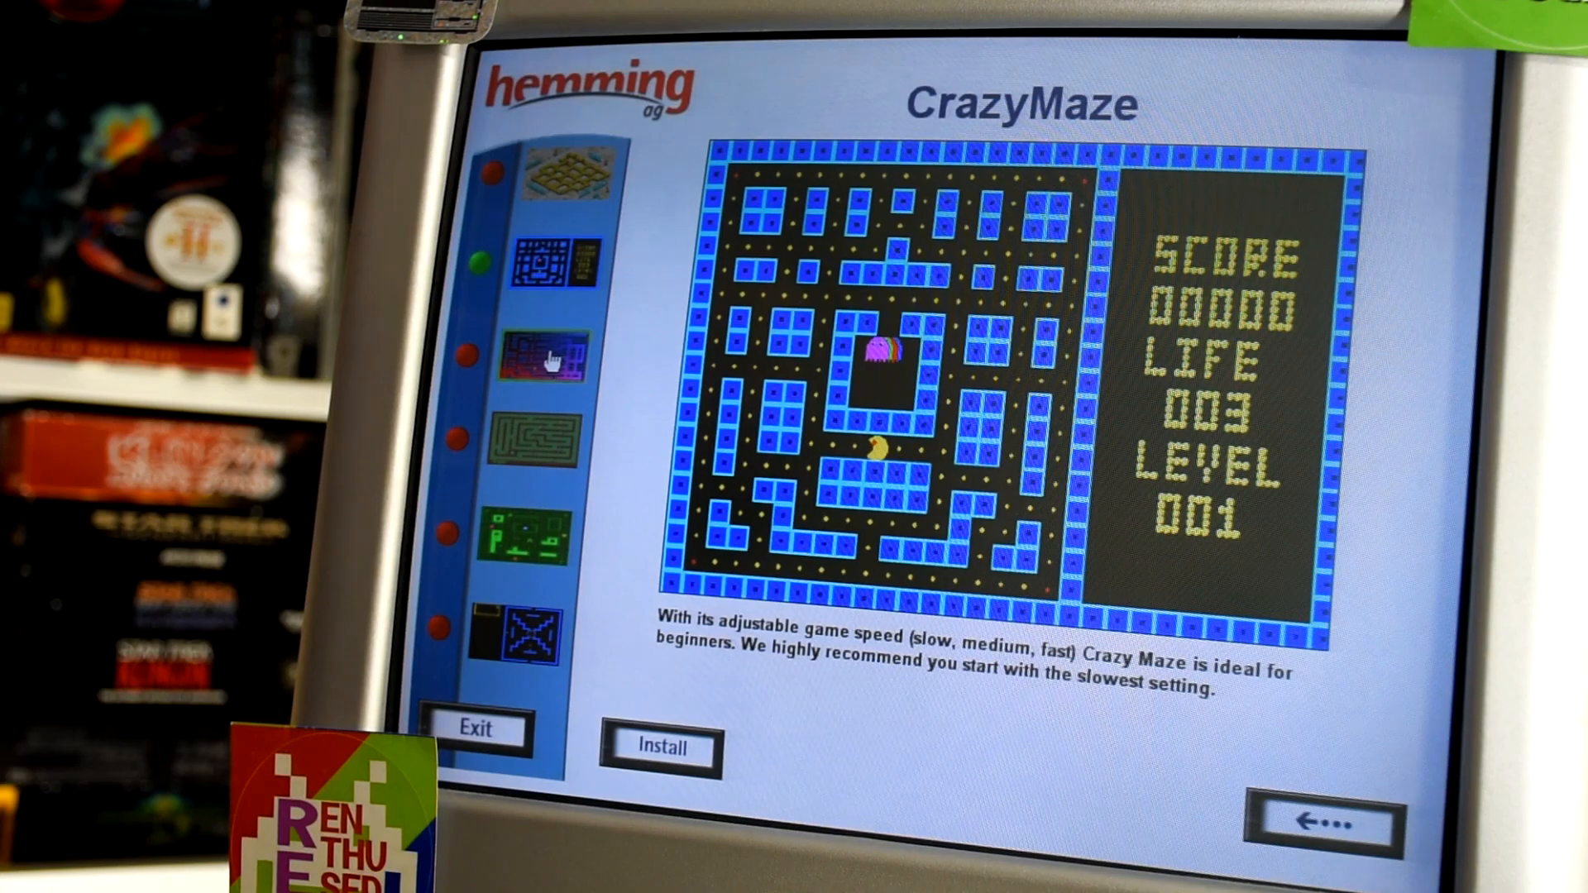
{"action": "left_click", "coordinate": [544, 446]}
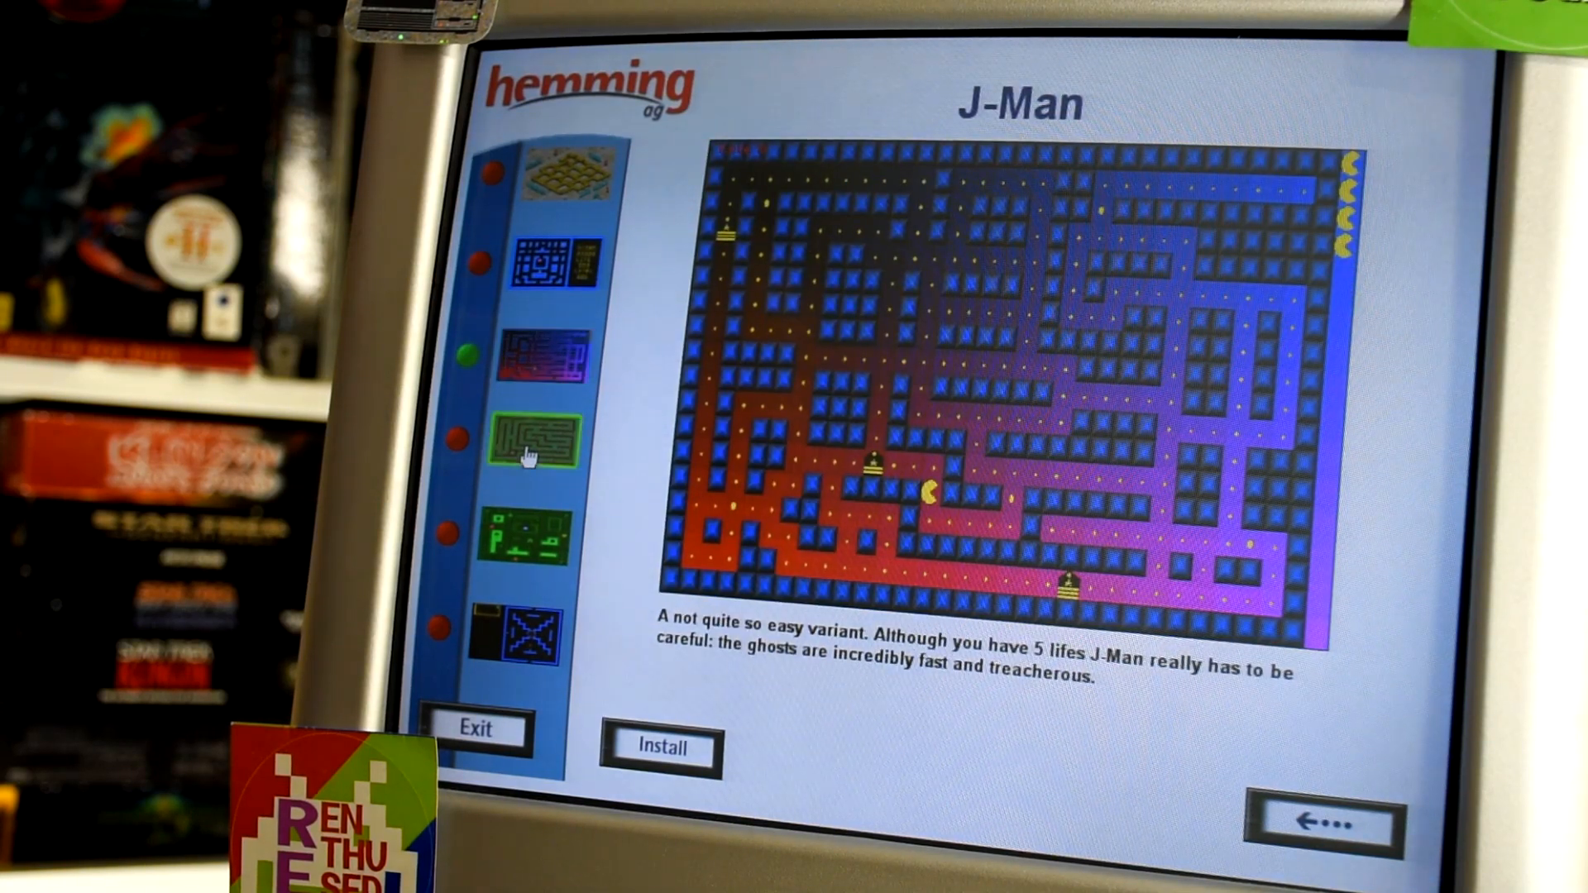
{"action": "left_click", "coordinate": [523, 533]}
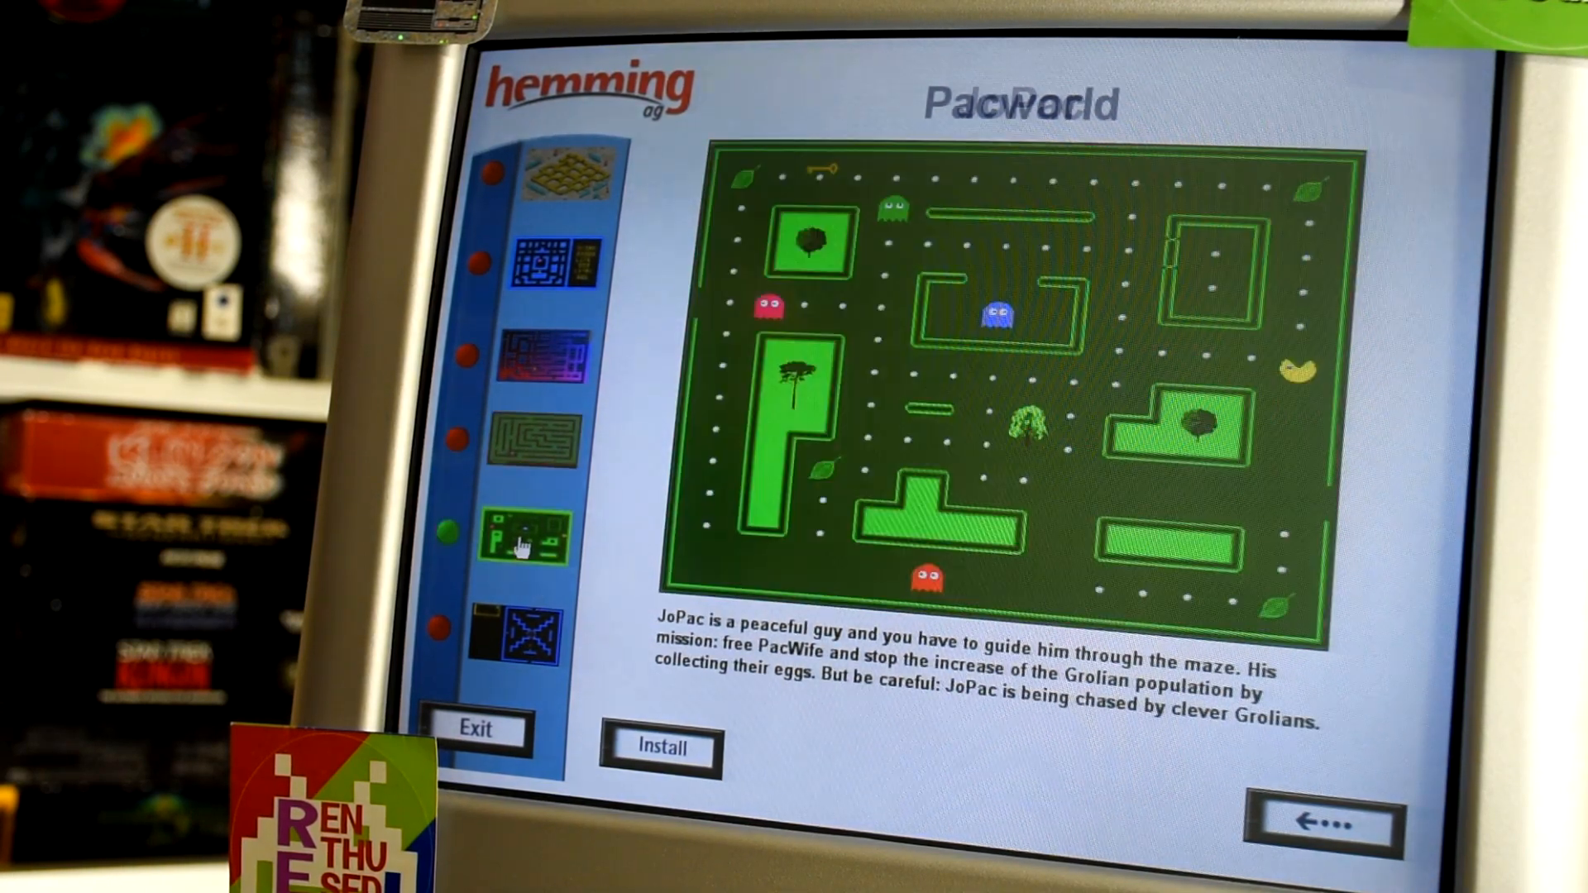
{"action": "left_click", "coordinate": [526, 631]}
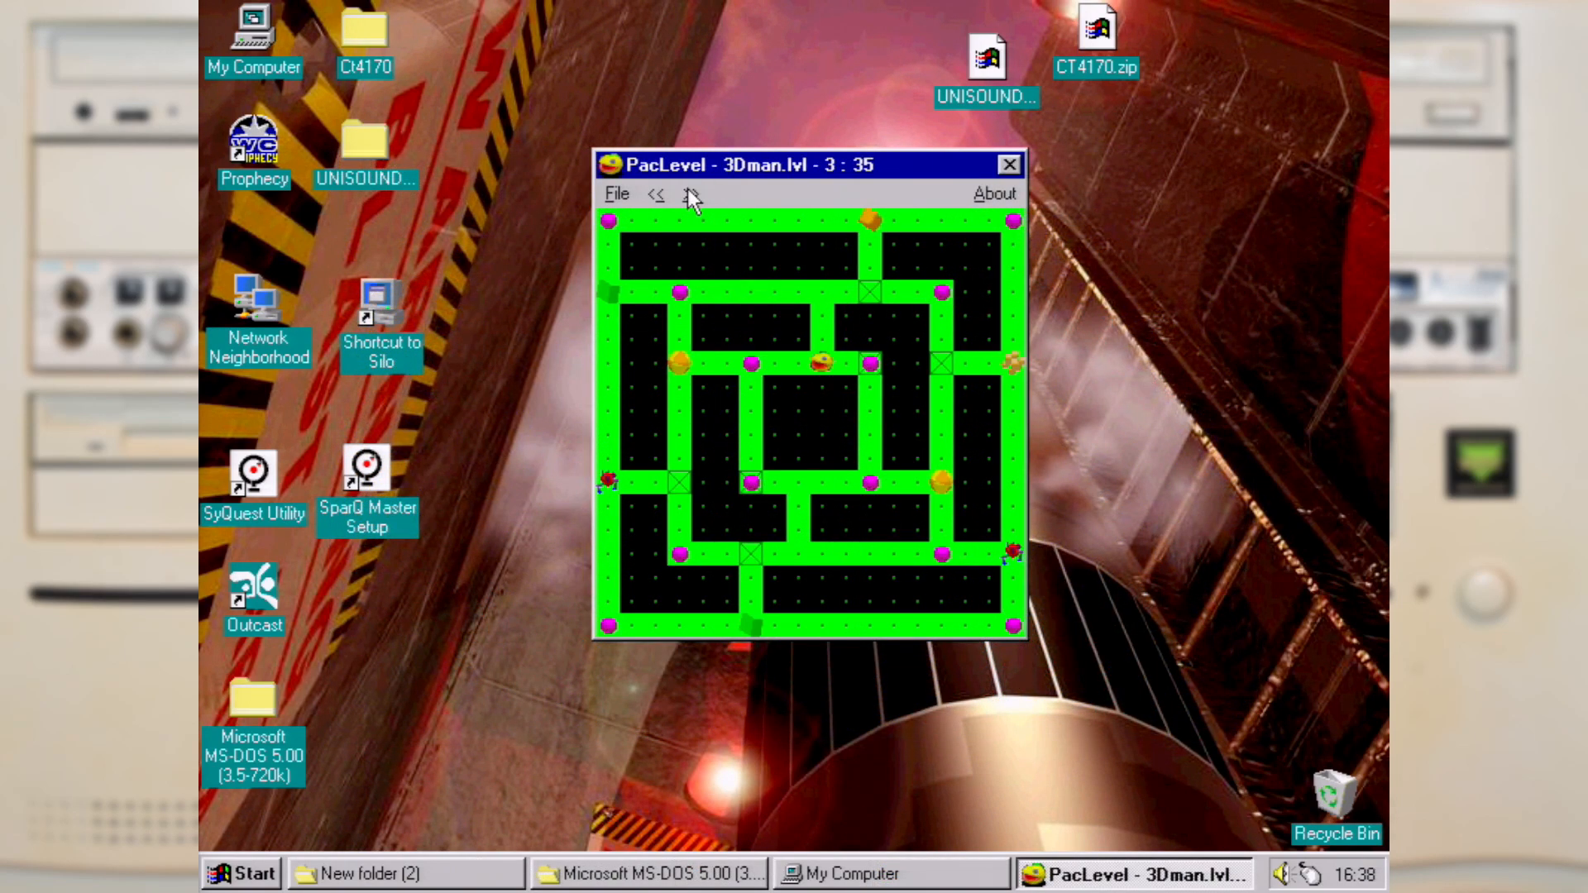
Advance the 3Dman set to level 4, pick a maze tile, and advance a level again
{"action": "left_click", "coordinate": [690, 194]}
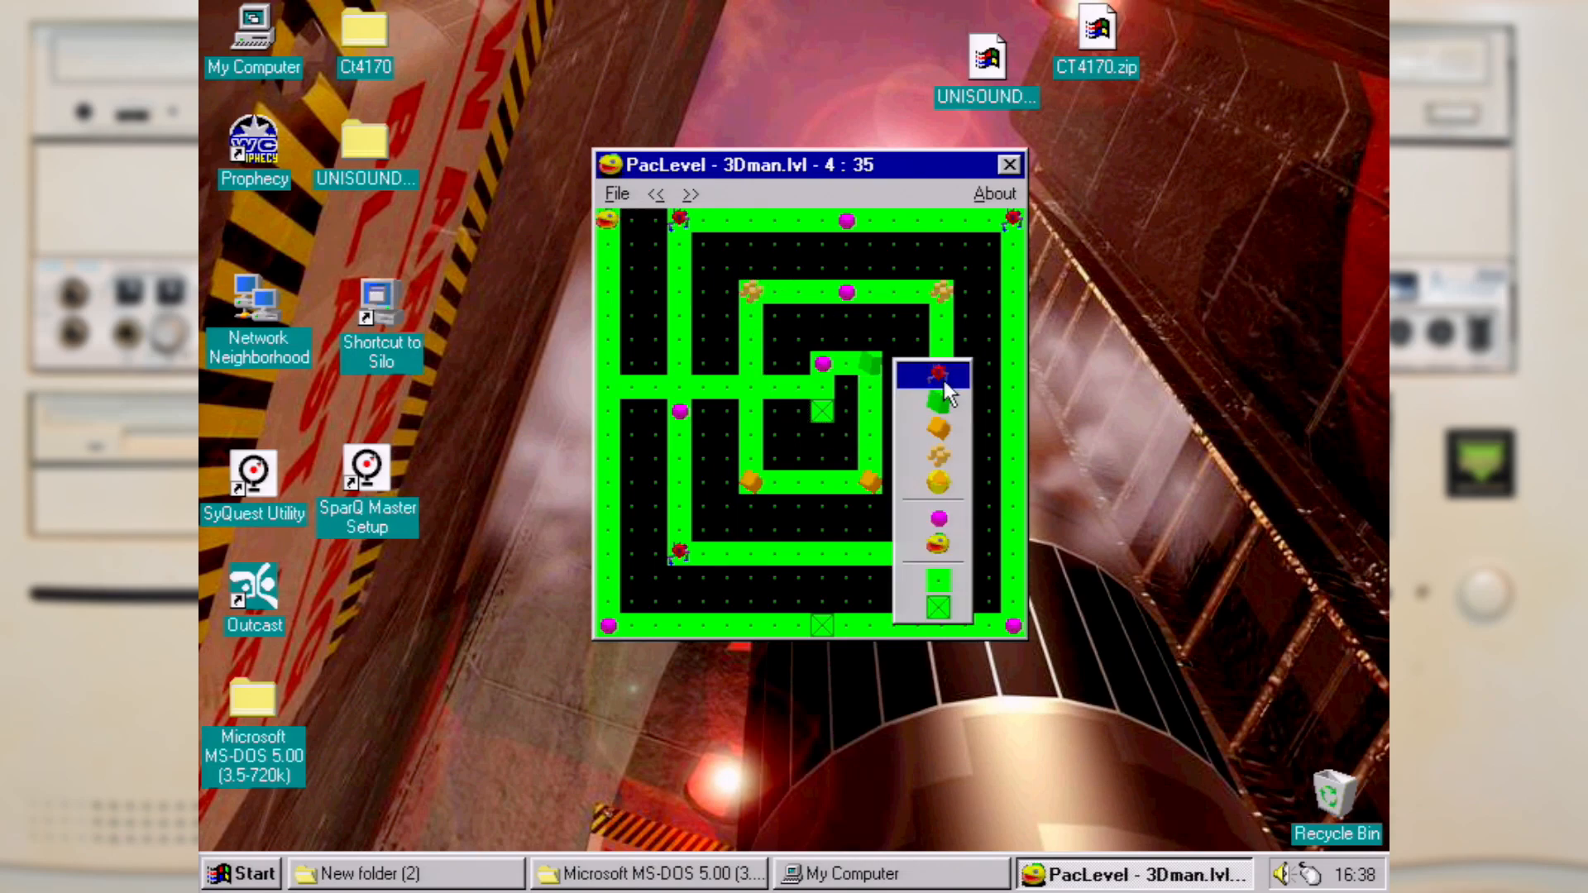
{"action": "left_click", "coordinate": [942, 611]}
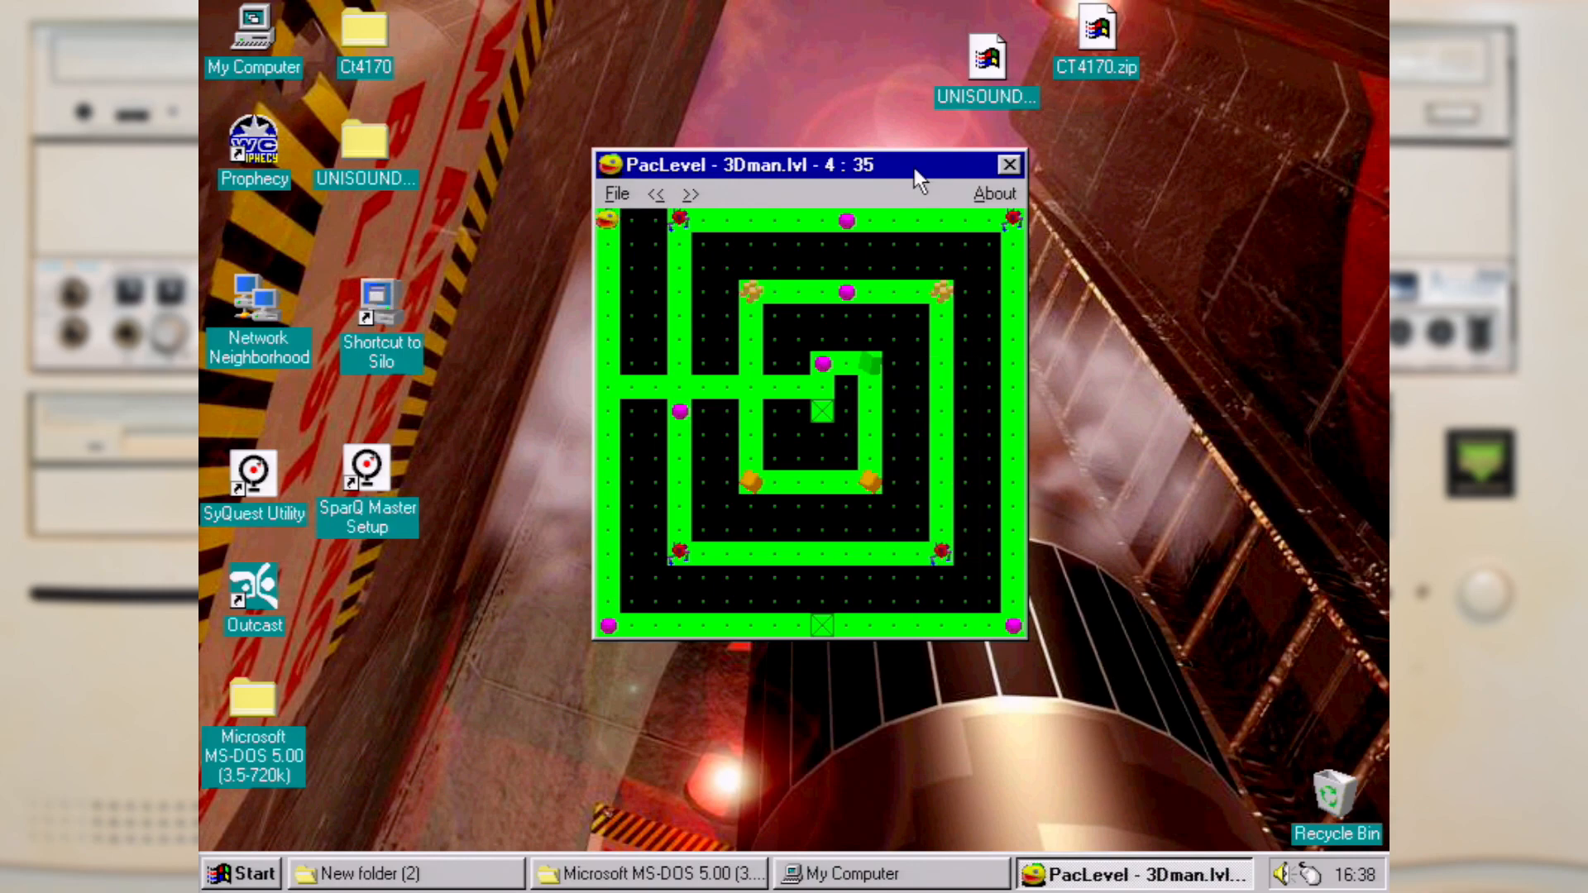
{"action": "left_click", "coordinate": [690, 194]}
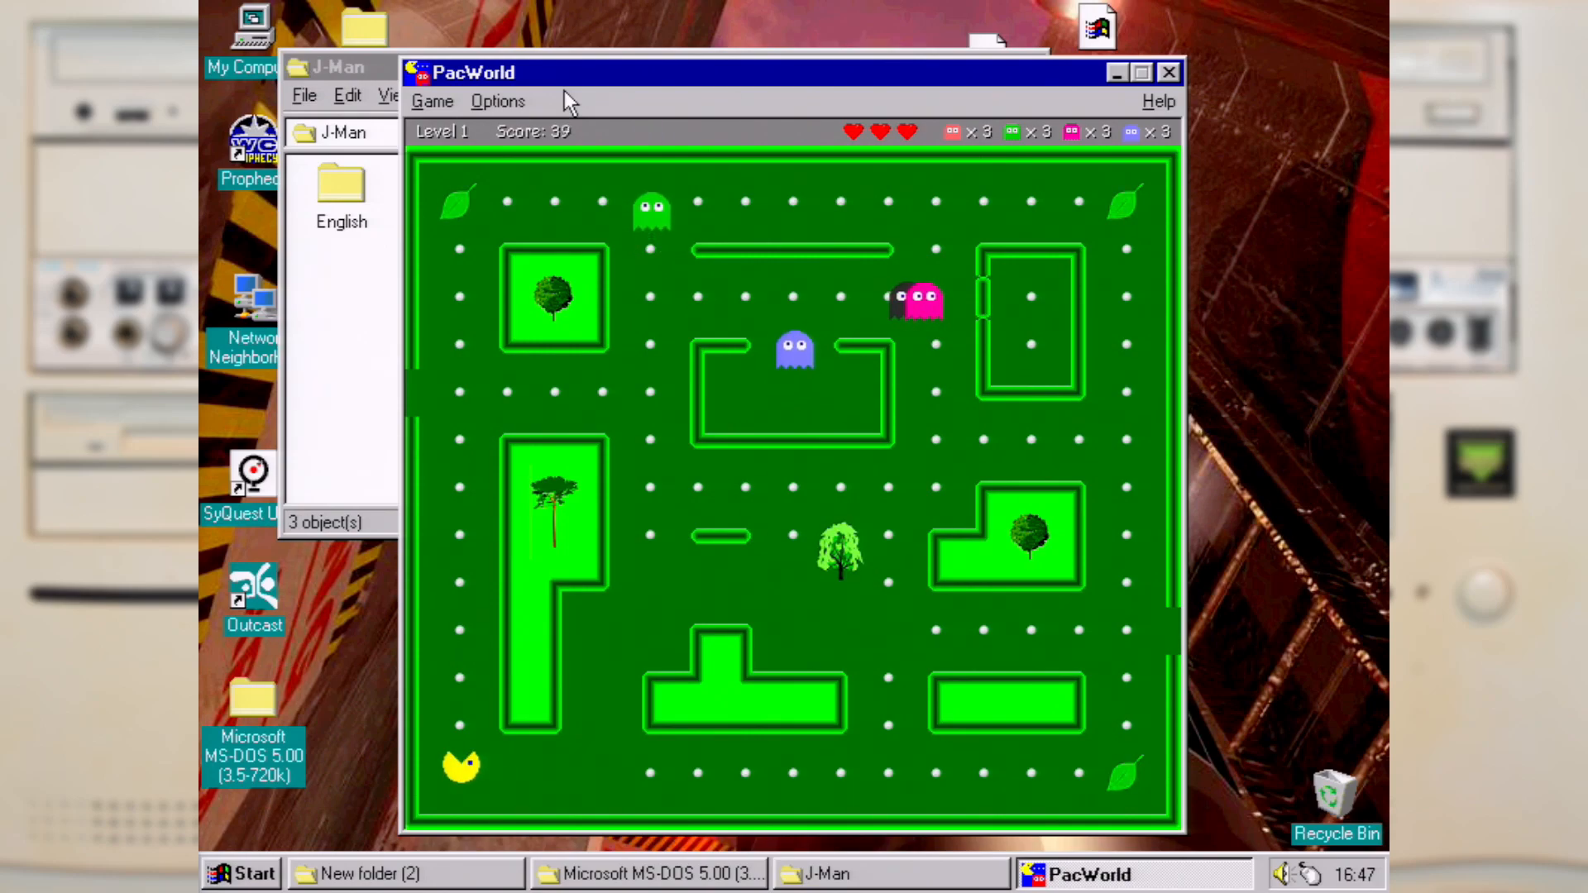
{"action": "left_click", "coordinate": [432, 100]}
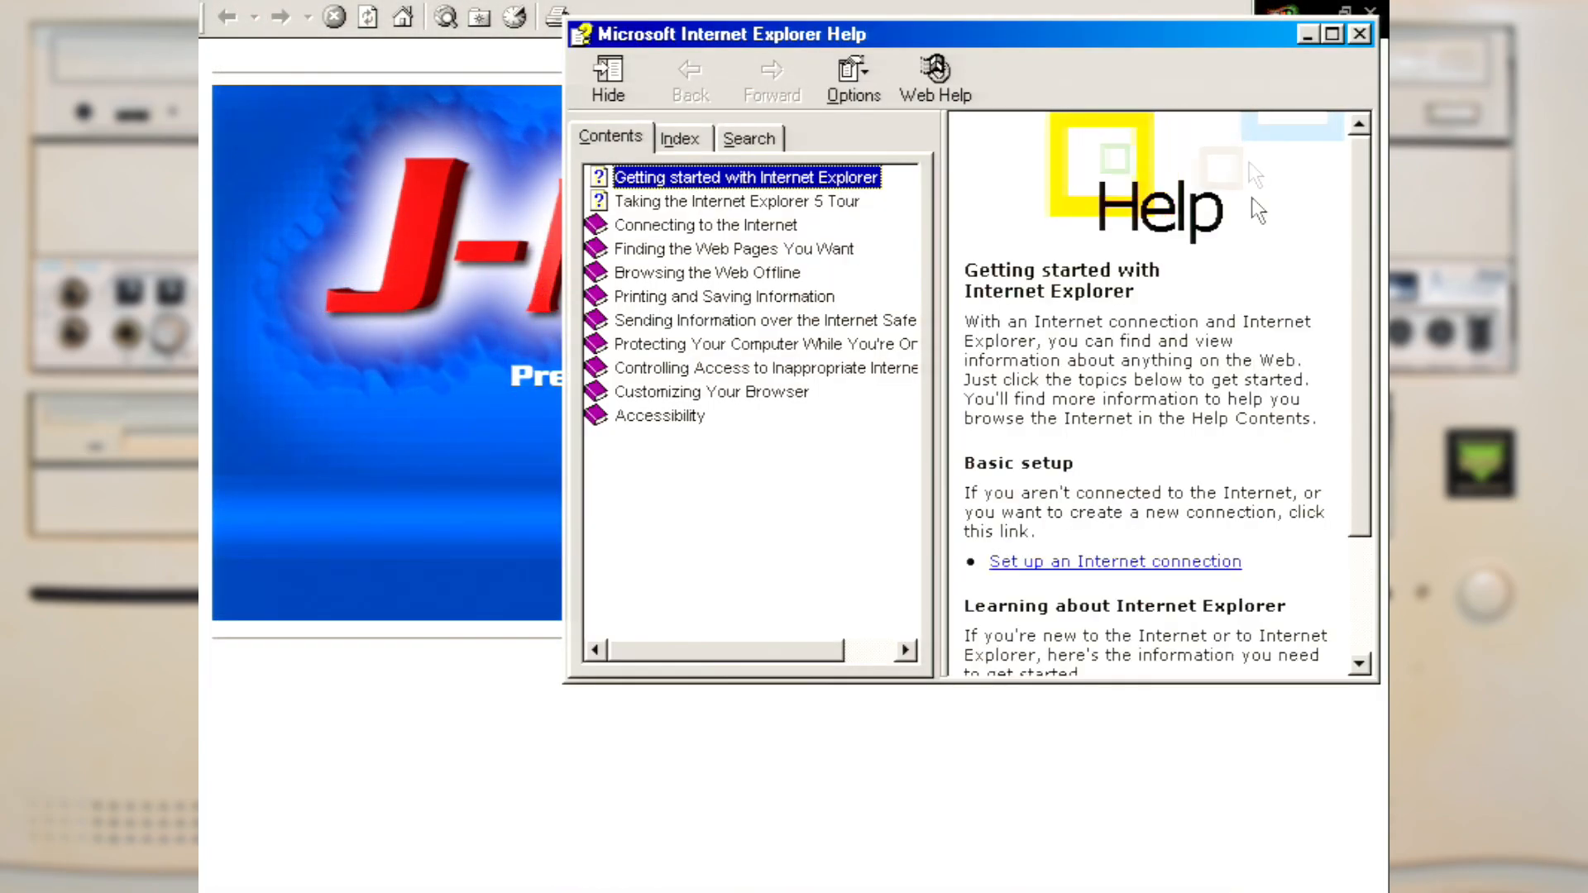
Focus the J-Man applet in Internet Explorer and start the game with F1
{"action": "left_click", "coordinate": [1361, 33]}
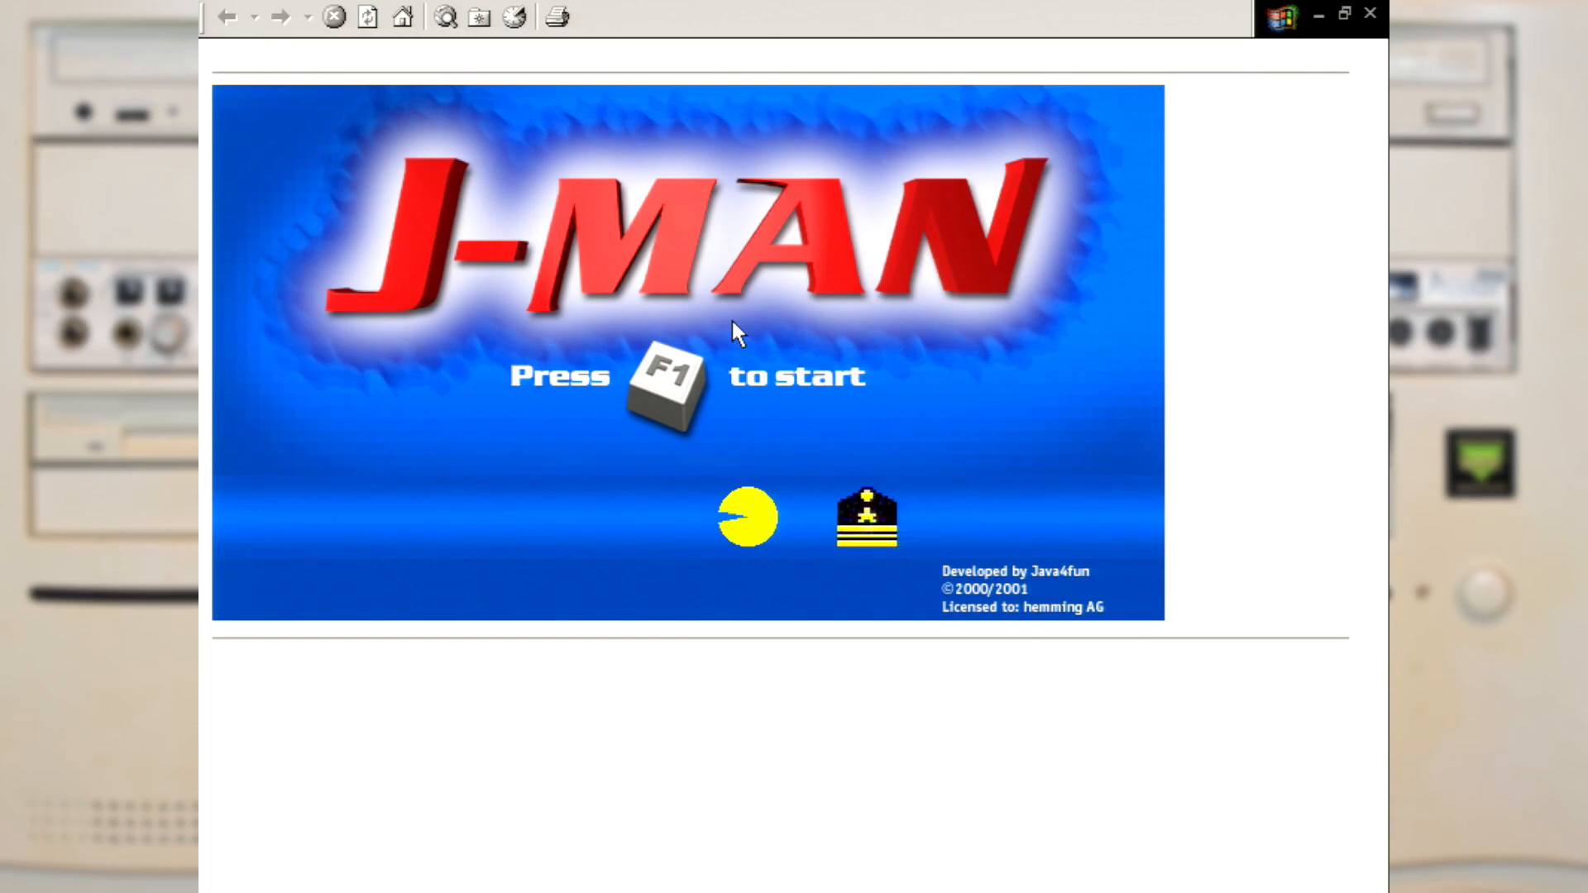
{"action": "key", "text": "f1"}
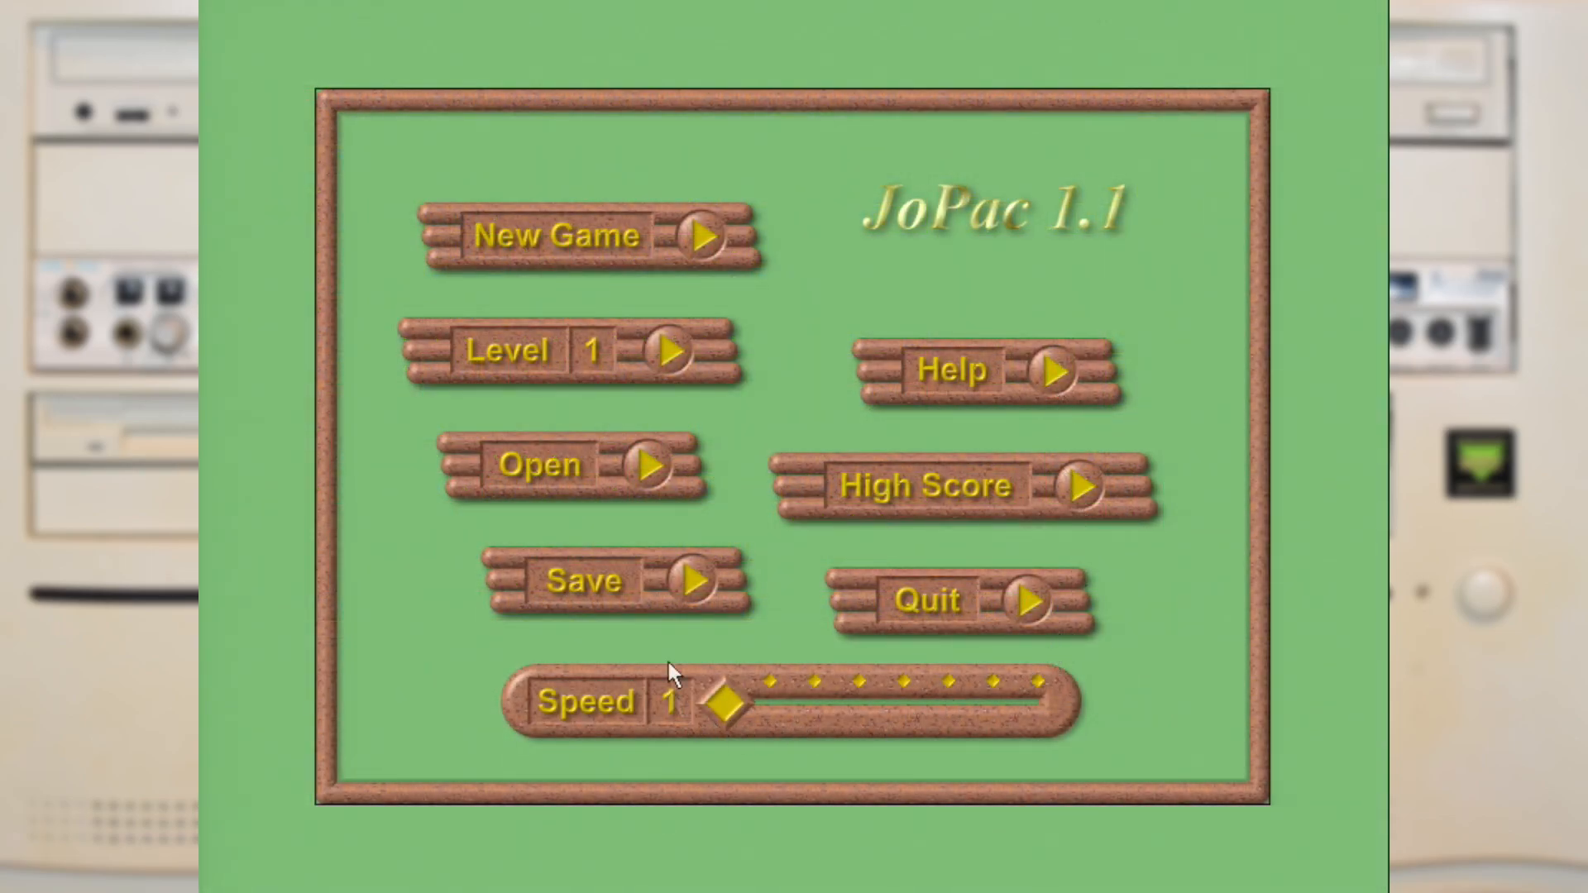
Start a New Game in JoPac 1.1
{"action": "left_click", "coordinate": [696, 236]}
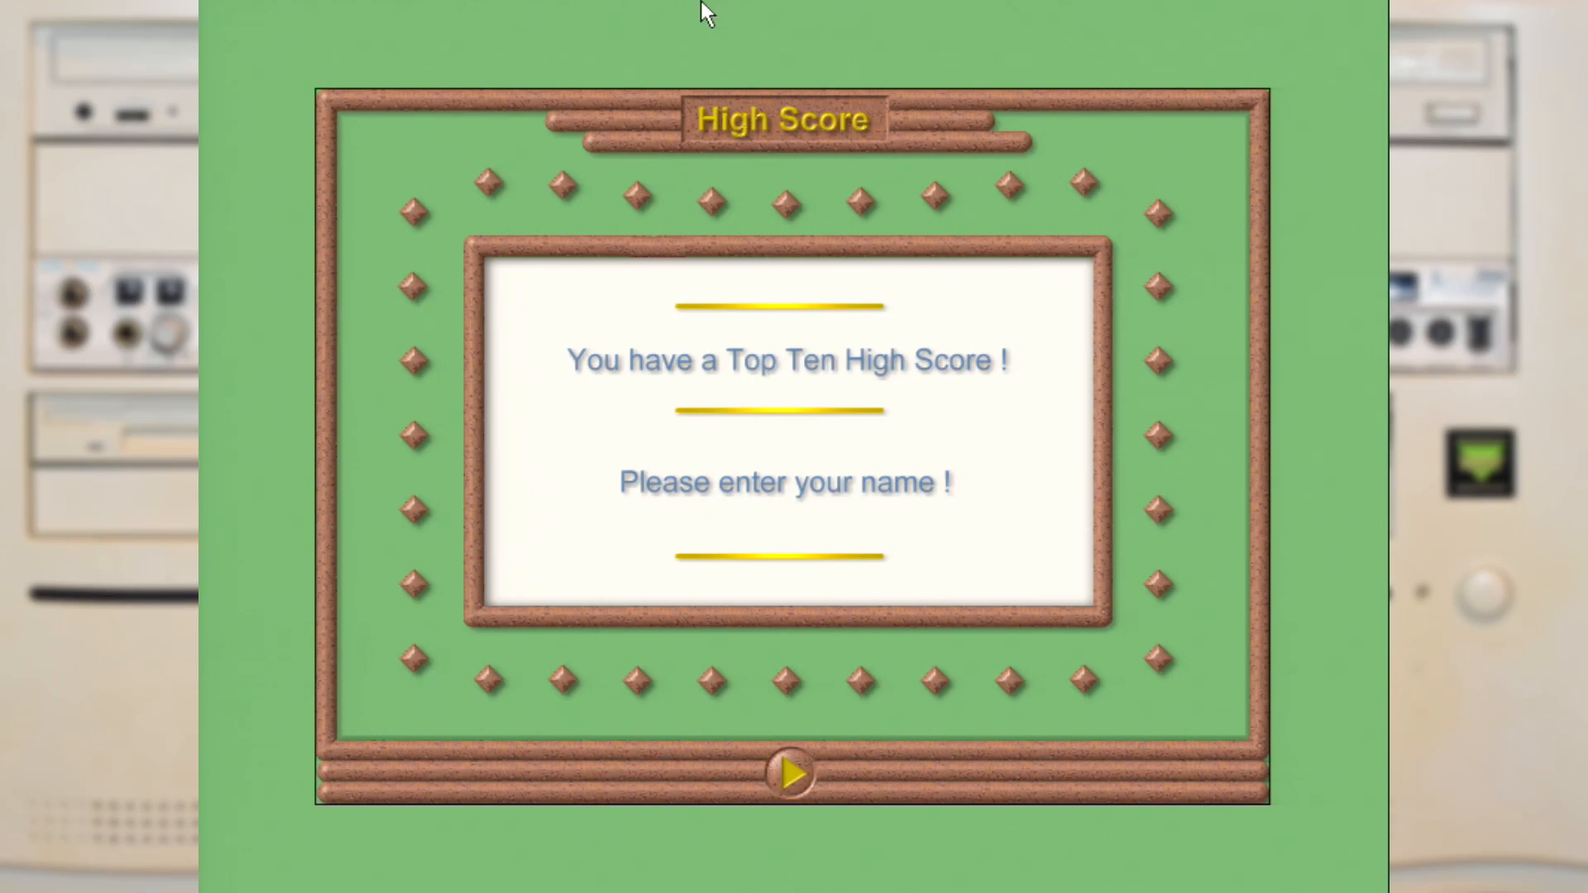
Dismiss the JoPac high score screen and resume play from the between-levels screen
{"action": "left_click", "coordinate": [789, 772]}
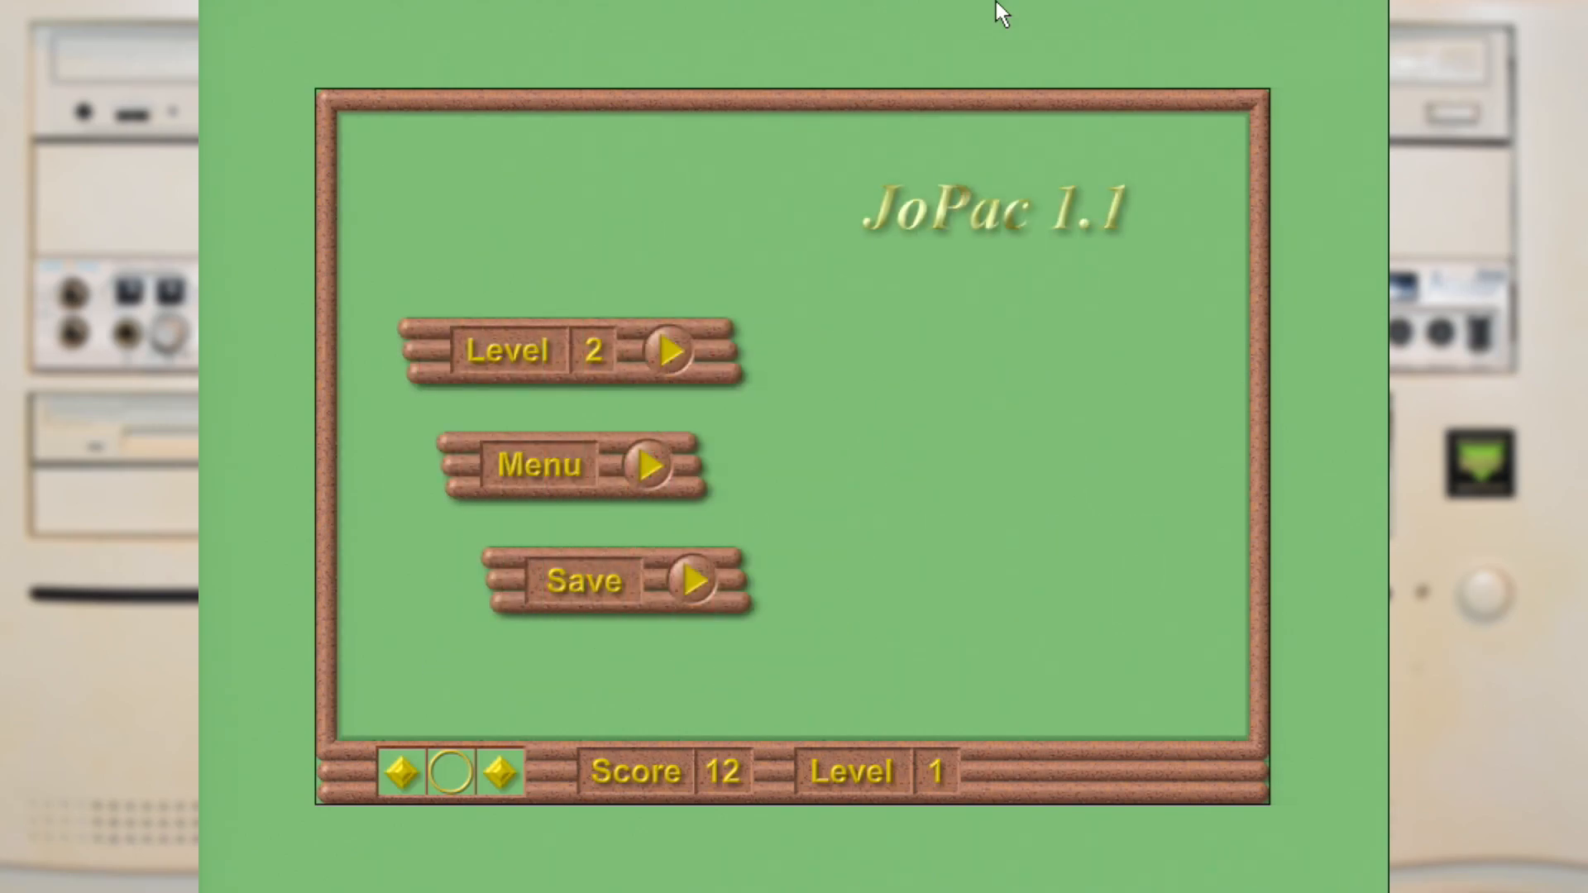
{"action": "left_click", "coordinate": [667, 352]}
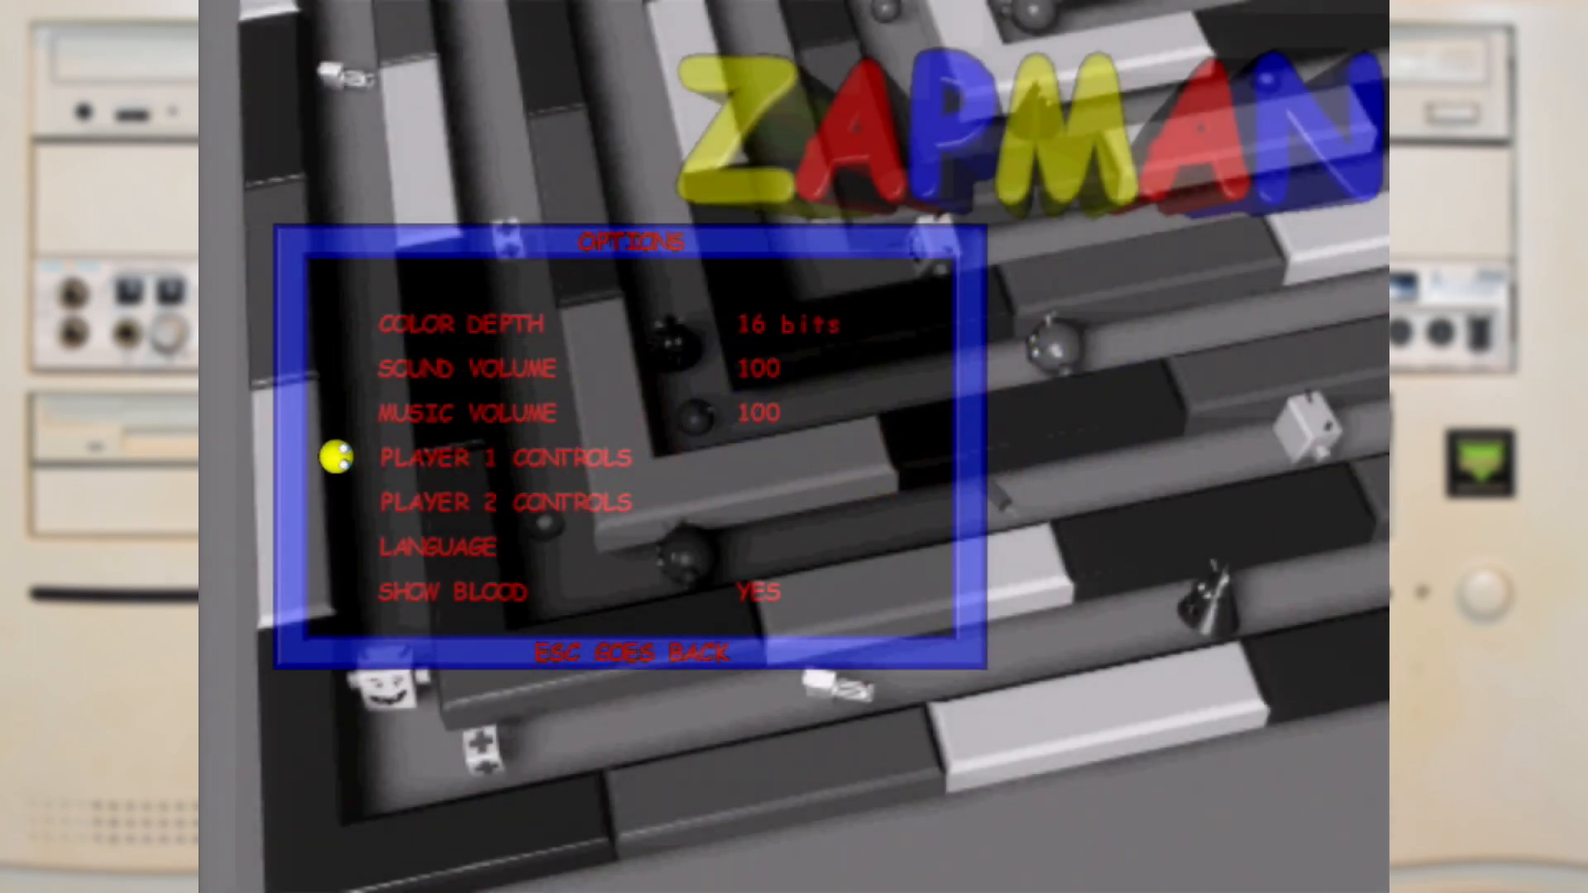
Leave Zapman's options, start a one-player game, and continue past Get Ready
{"action": "key", "text": "Down"}
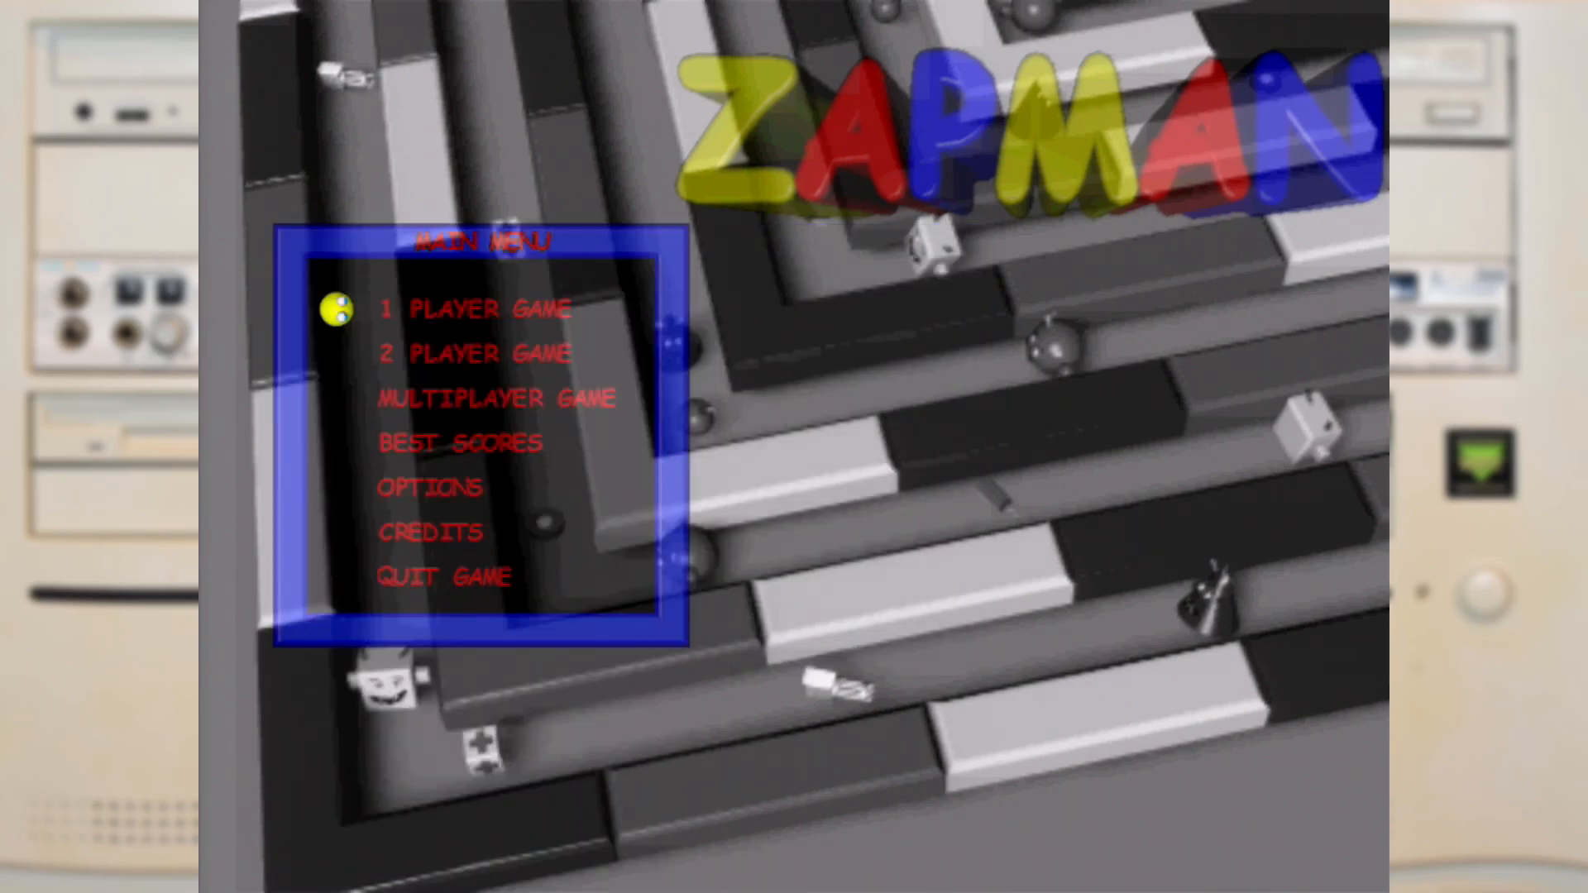
{"action": "left_click", "coordinate": [471, 308]}
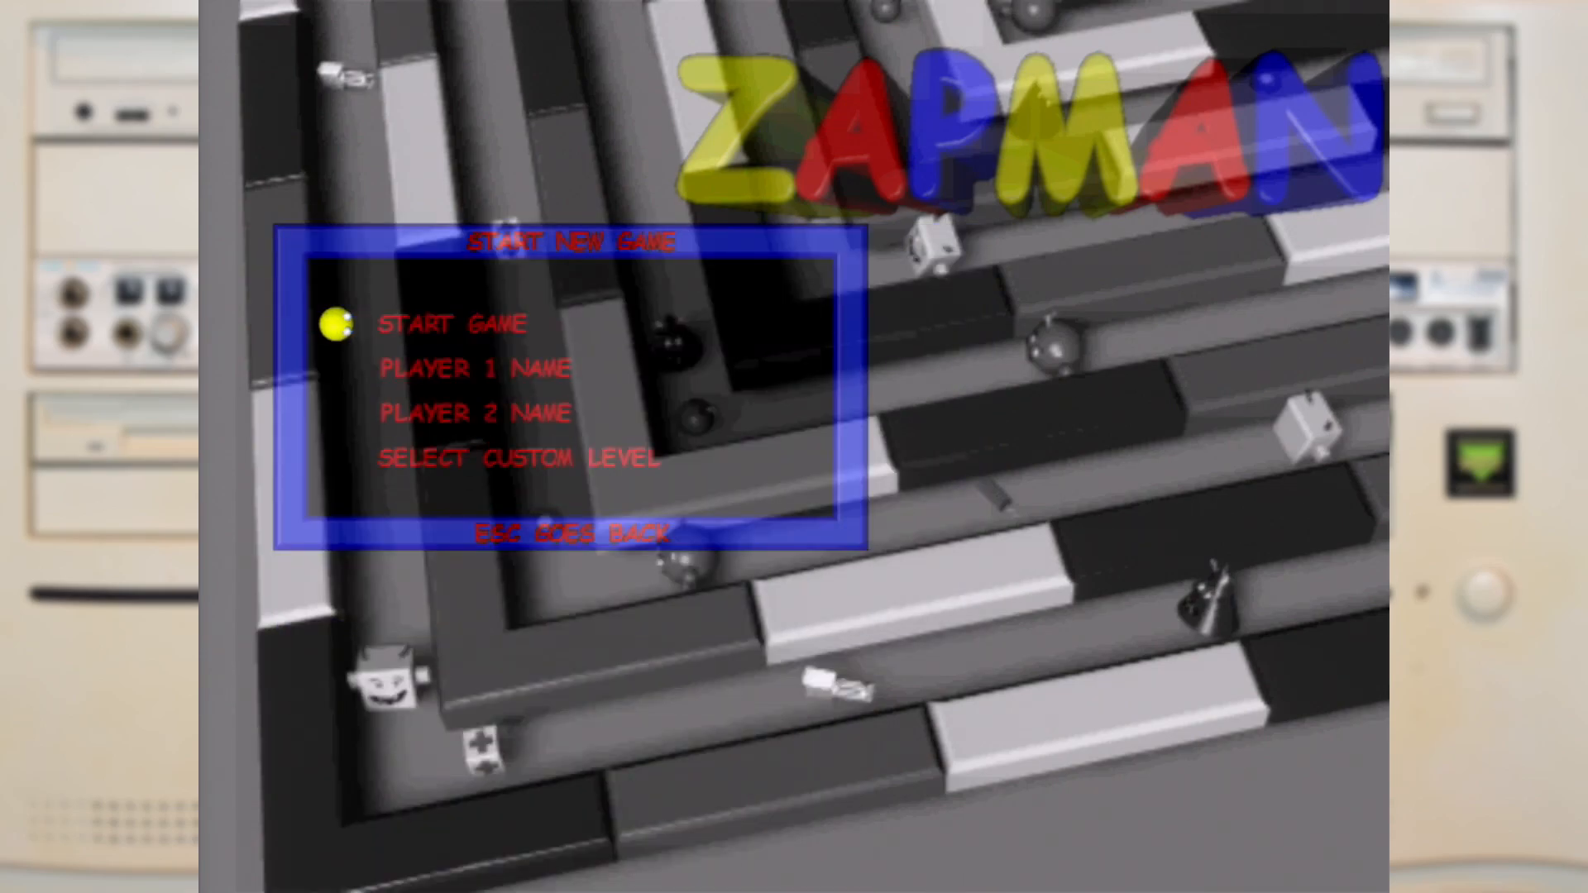
{"action": "left_click", "coordinate": [451, 323]}
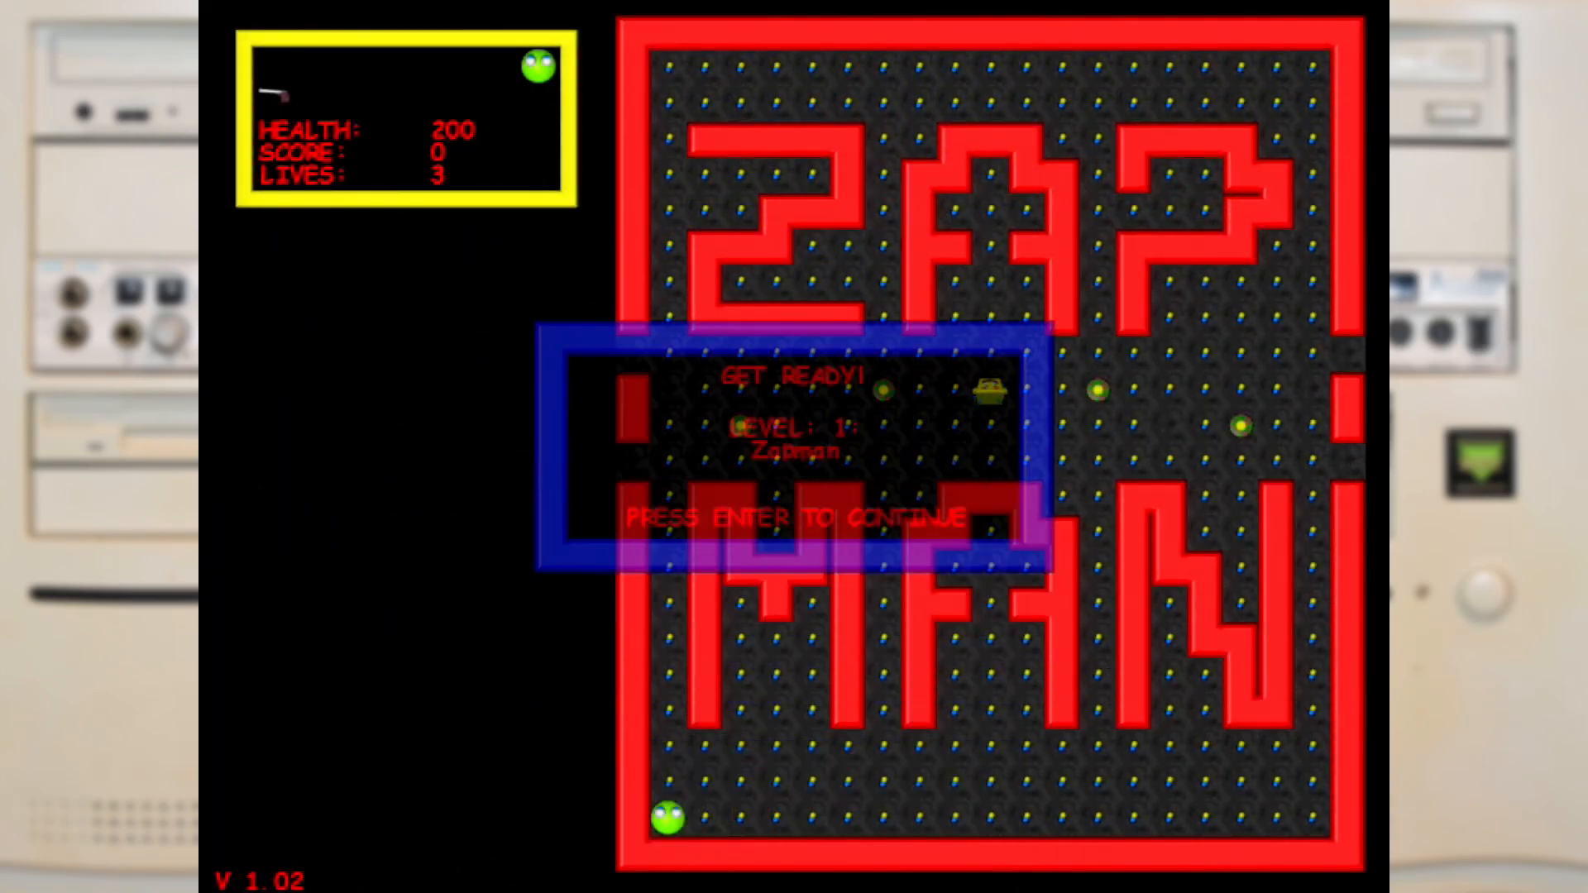
{"action": "key", "text": "enter"}
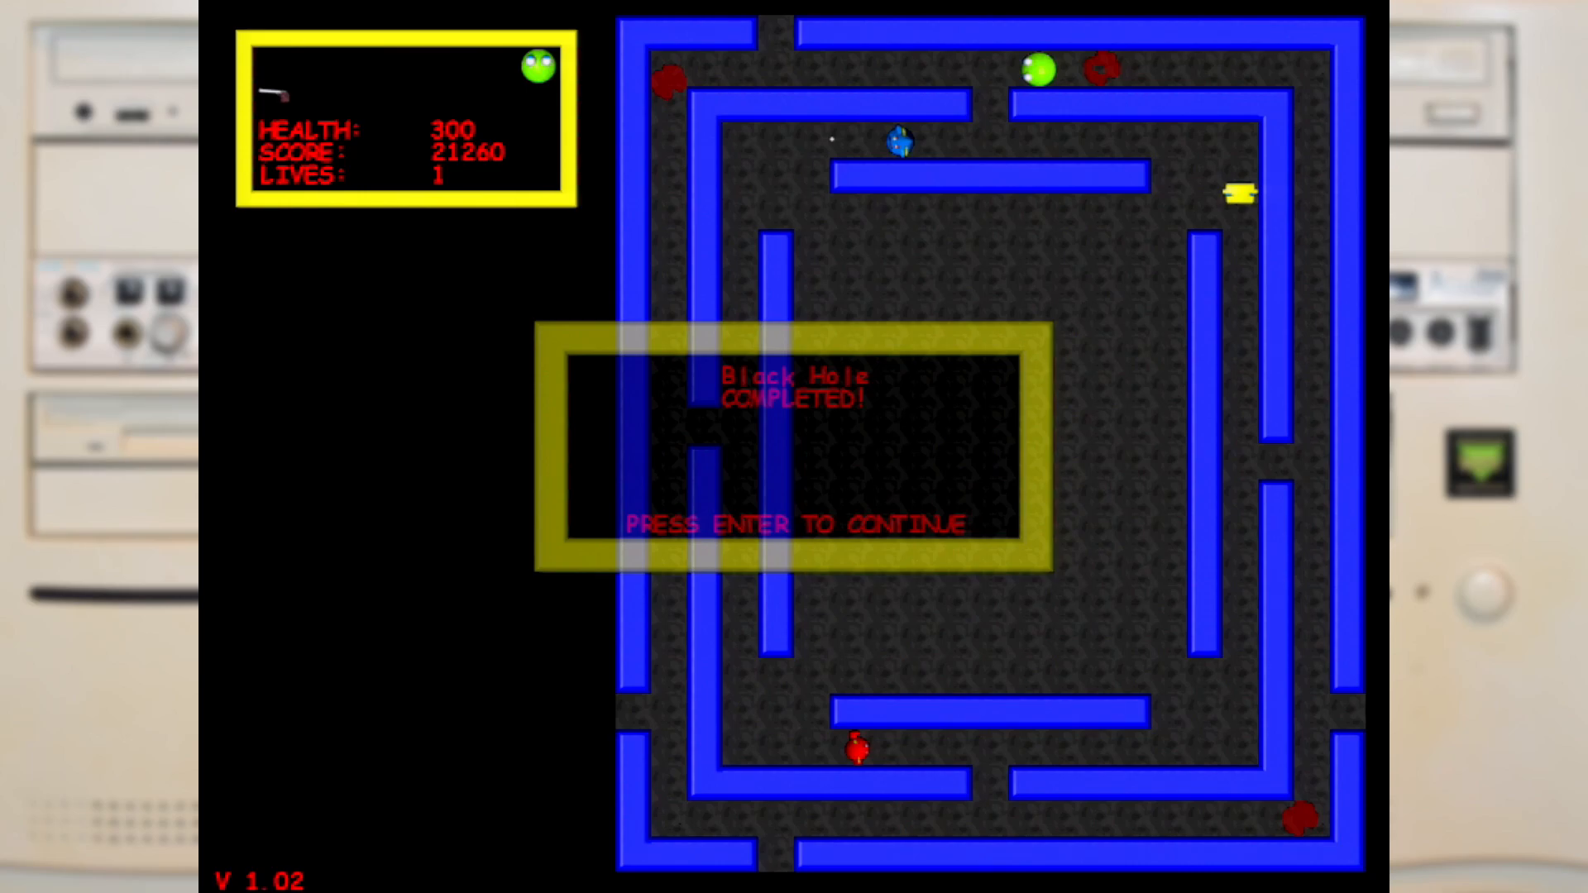
Continue past the Black Hole Completed message to the next maze
{"action": "key", "text": "enter"}
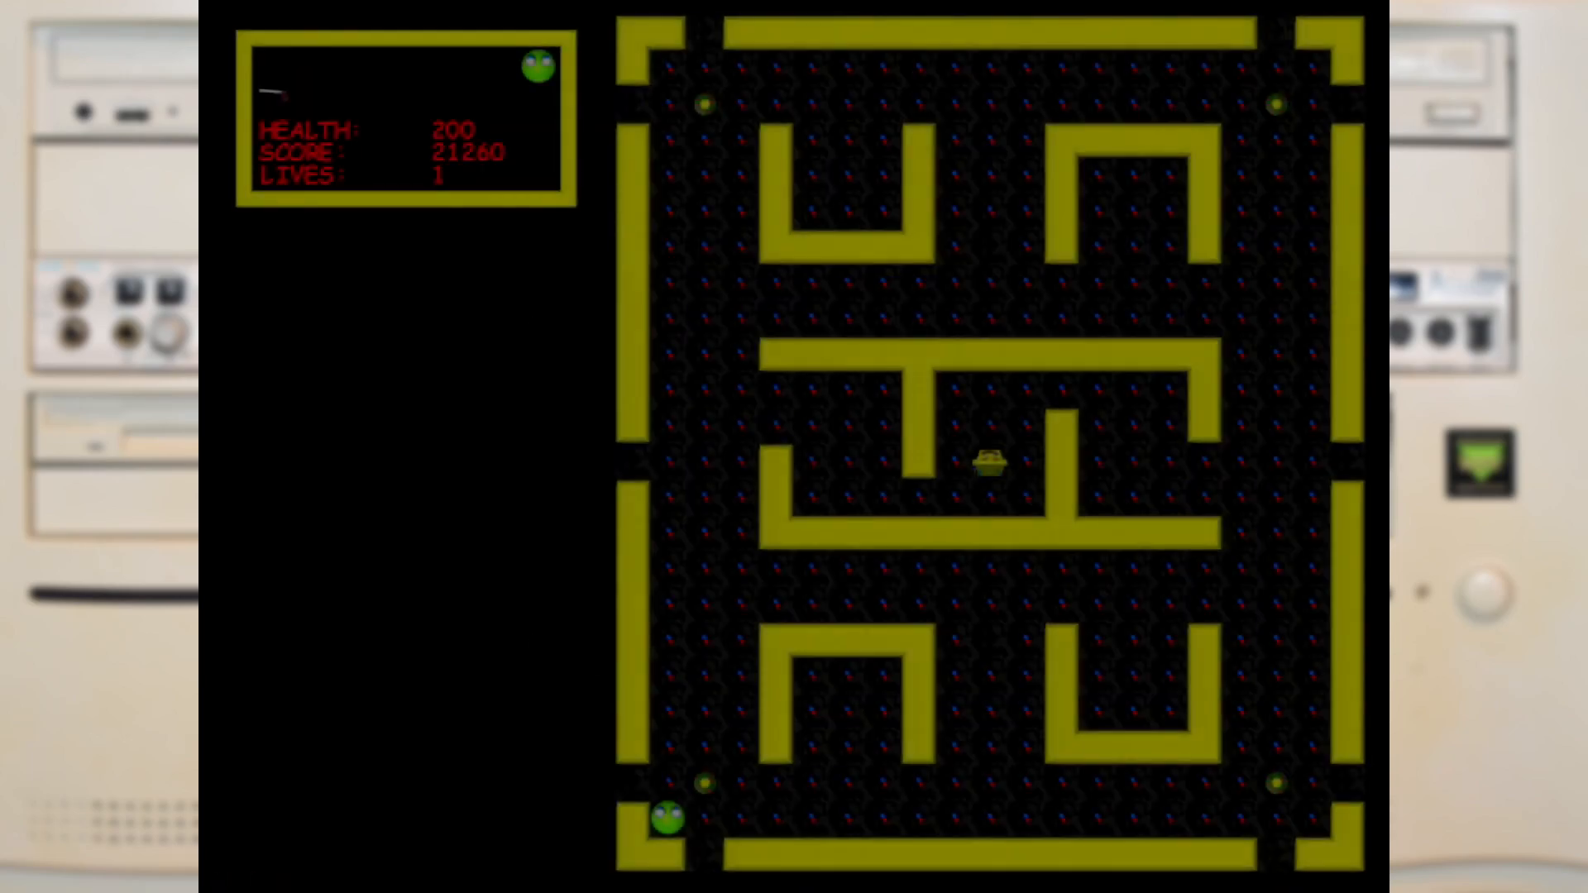